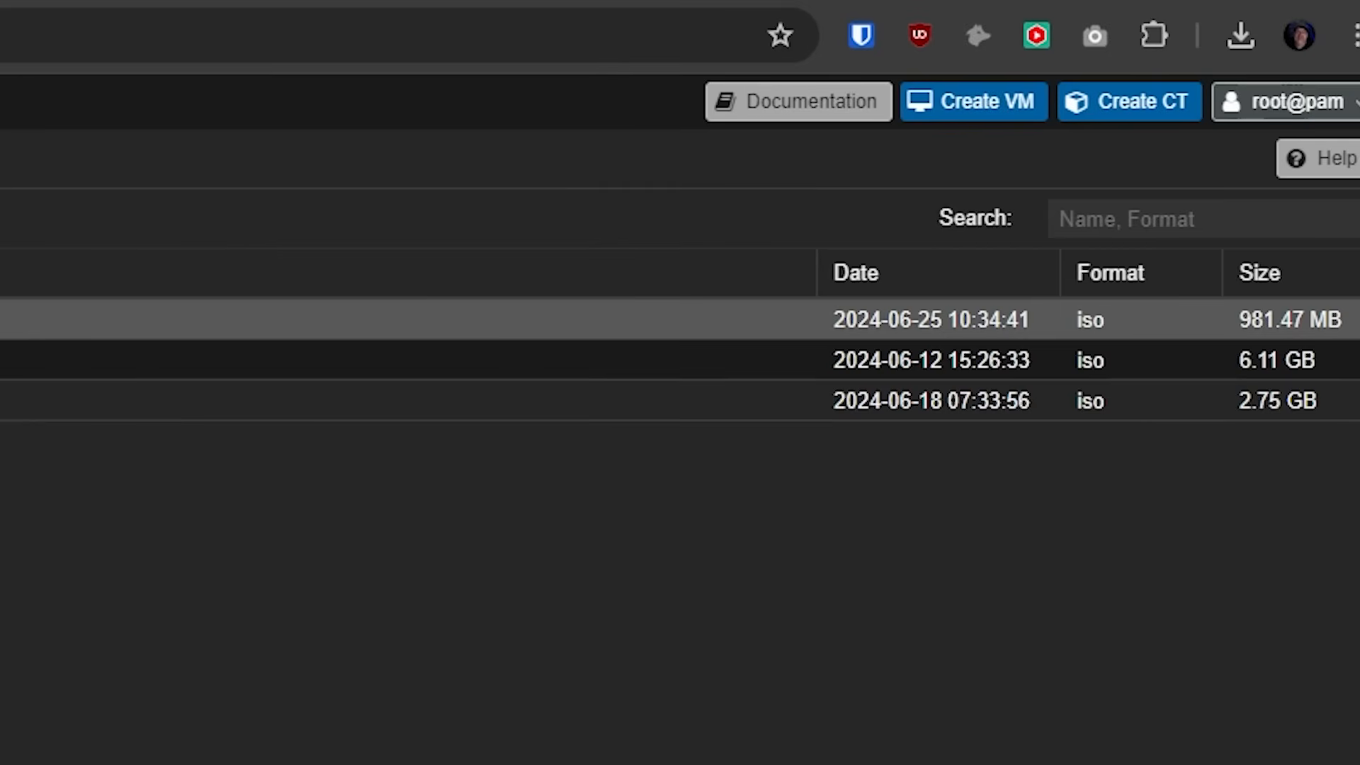
# - Open the Create VM wizard on node proxdemo with VM ID 104 and focus the Name field
pyautogui.click(973, 101)
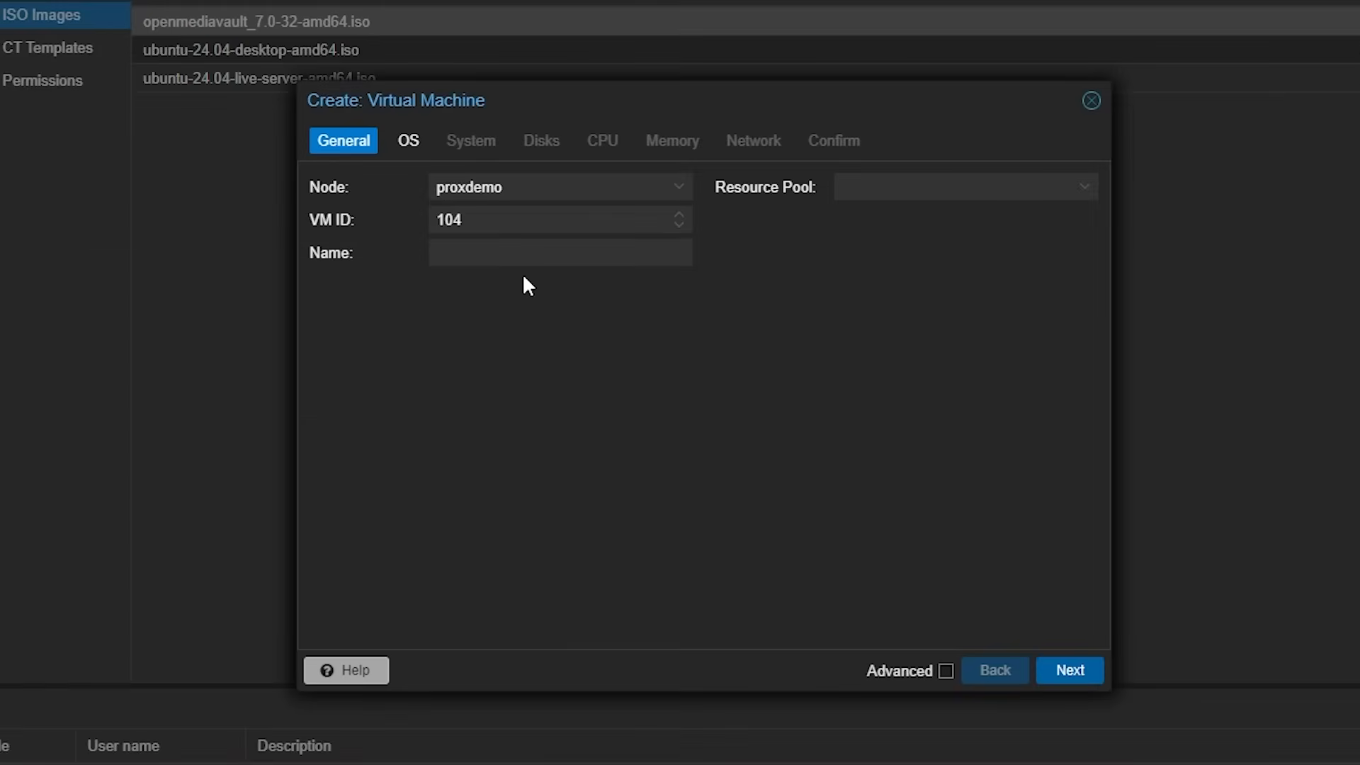
pyautogui.click(559, 252)
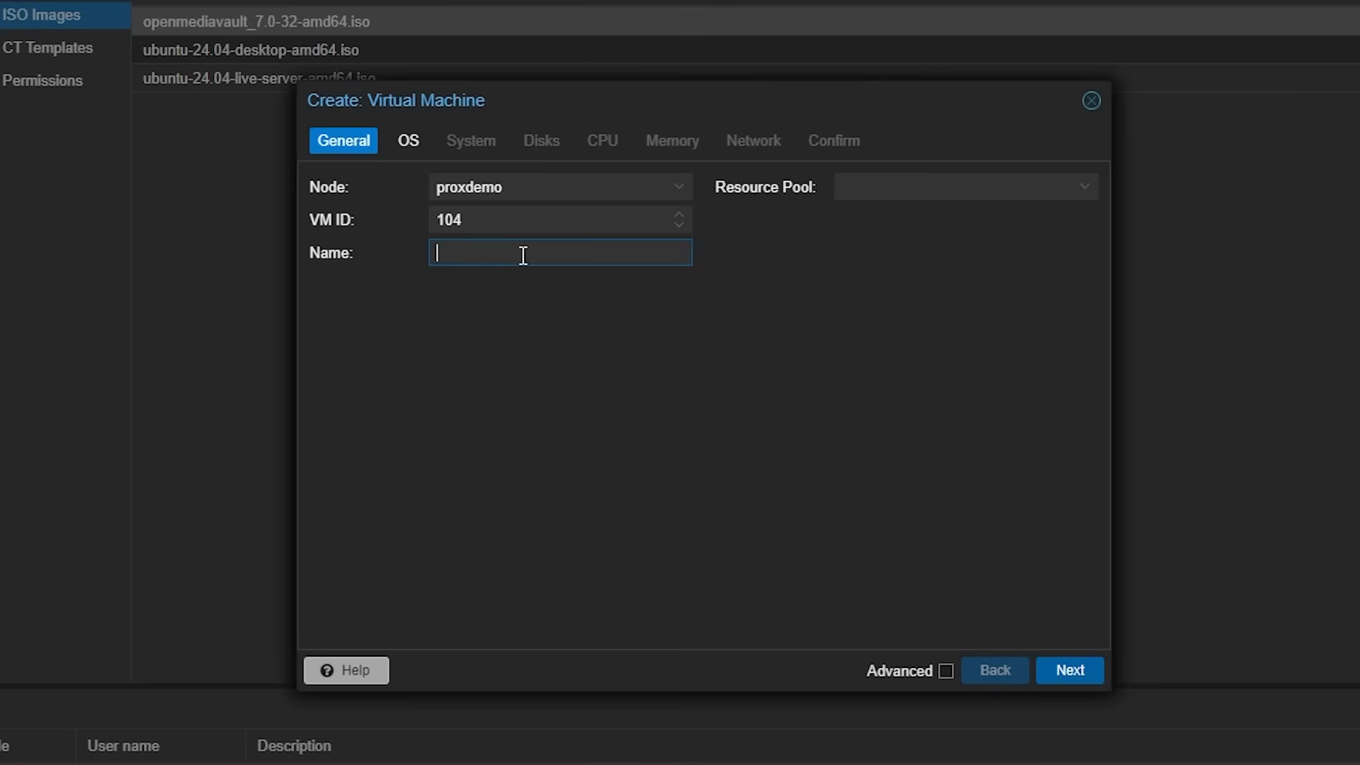
# - Enter 'omv7tut' as the virtual machine name
pyautogui.write('omv')
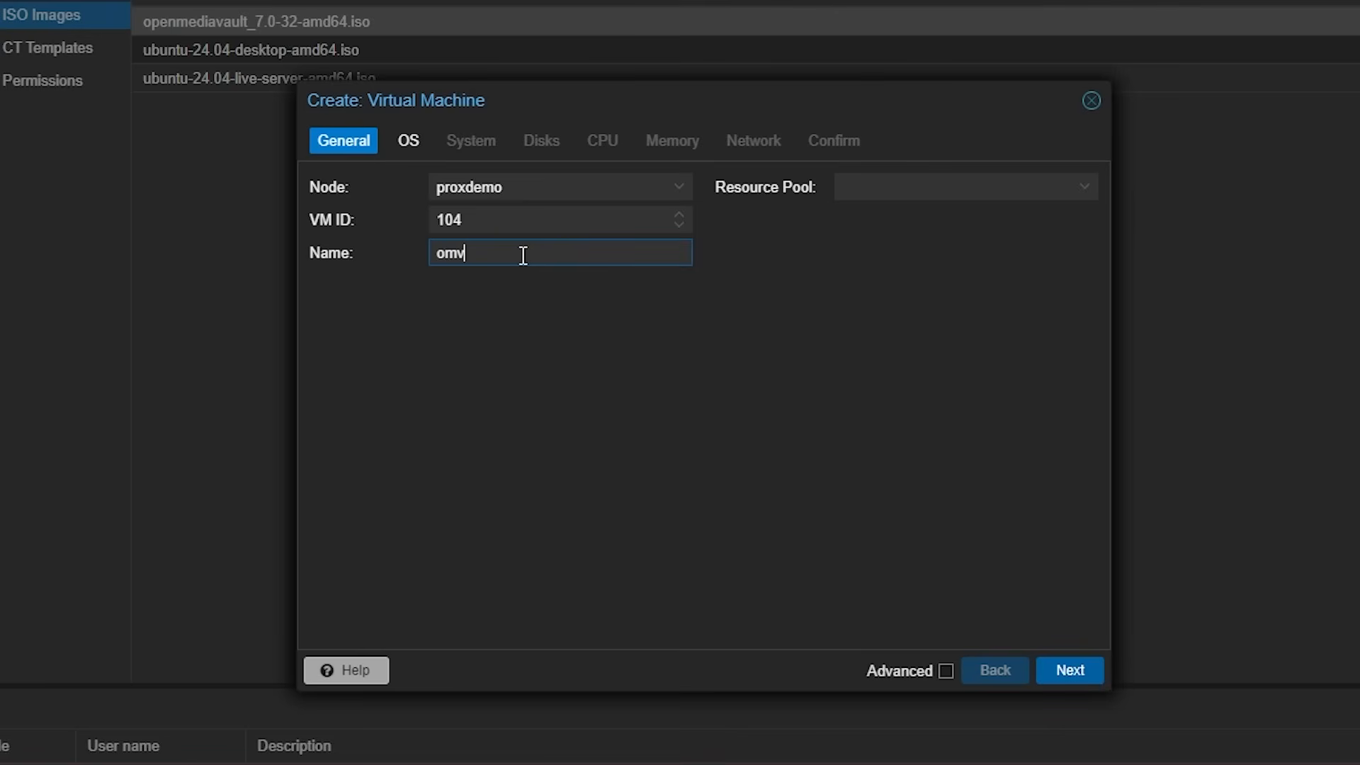
pyautogui.write('7tut')
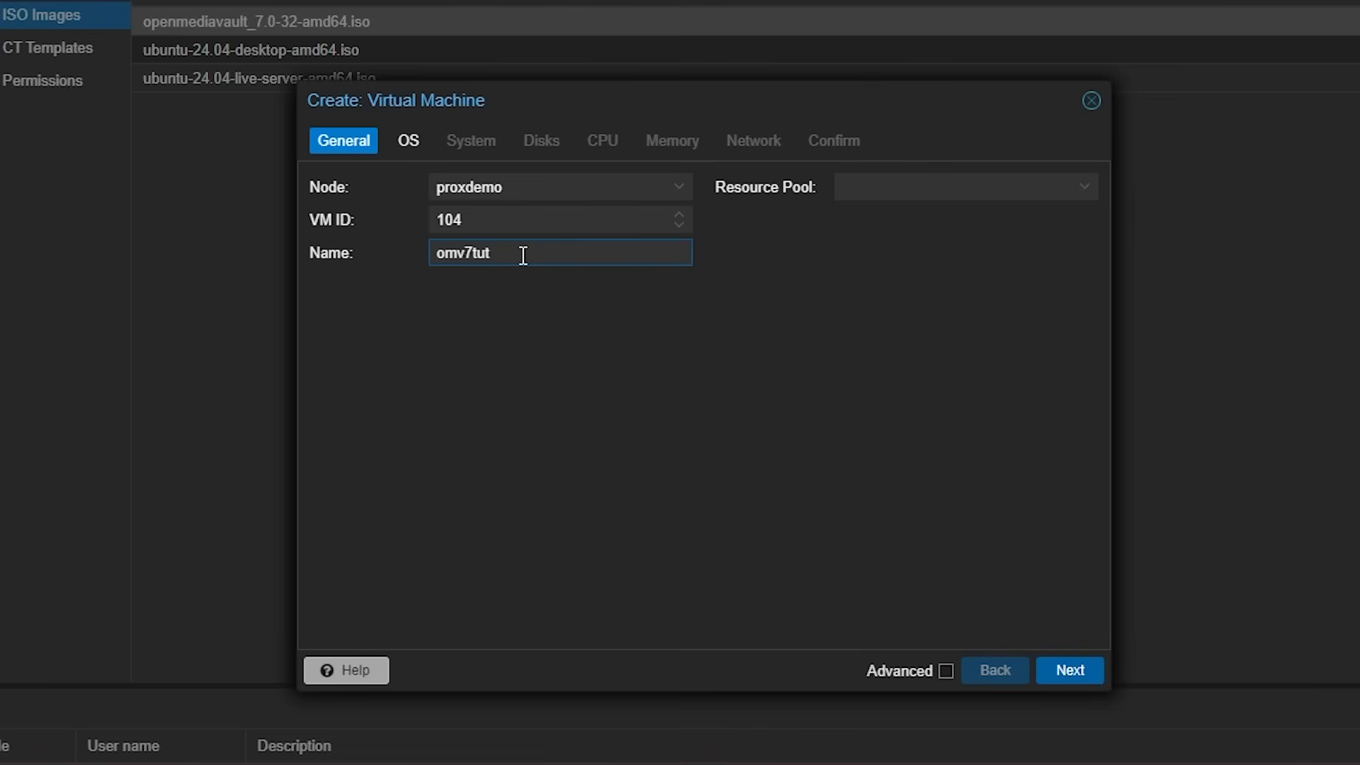